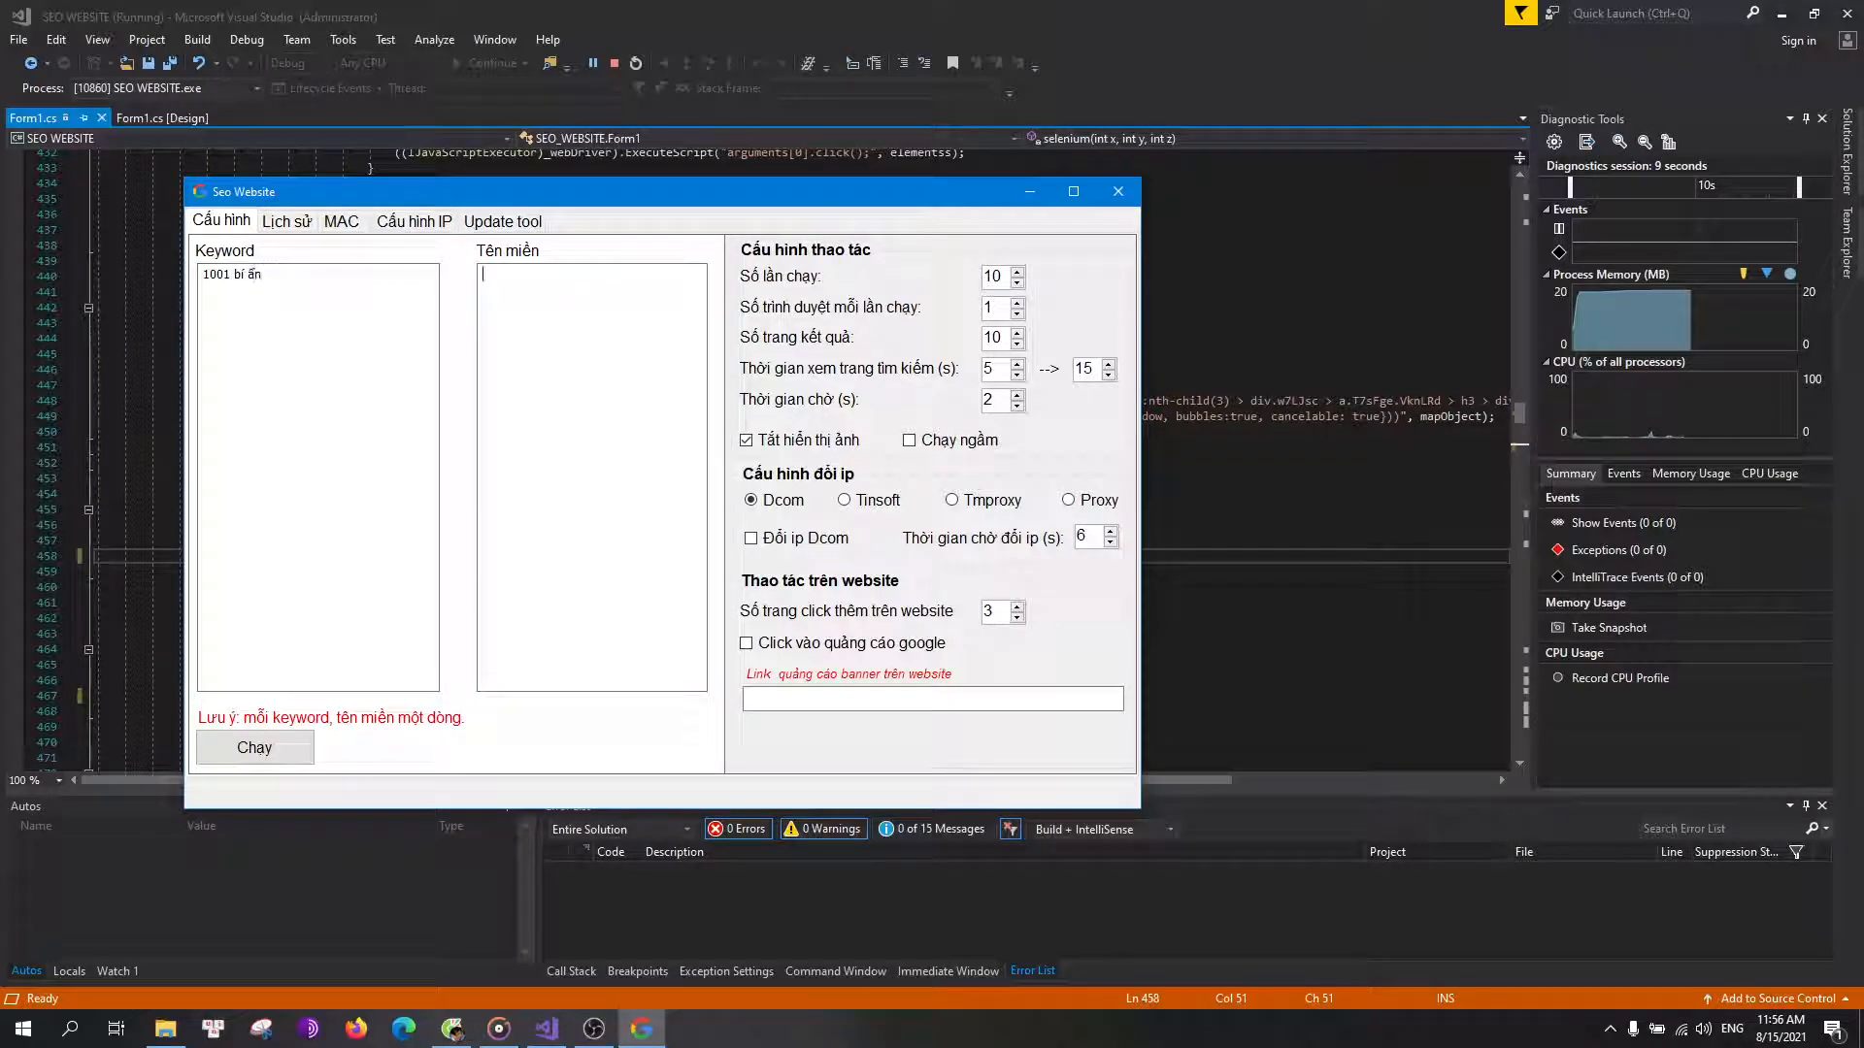
- Enter domain chuyenbian.com, set extra page clicks to 0, and enable Google ad clicking
{"action": "type", "text": "chuyenbian"}
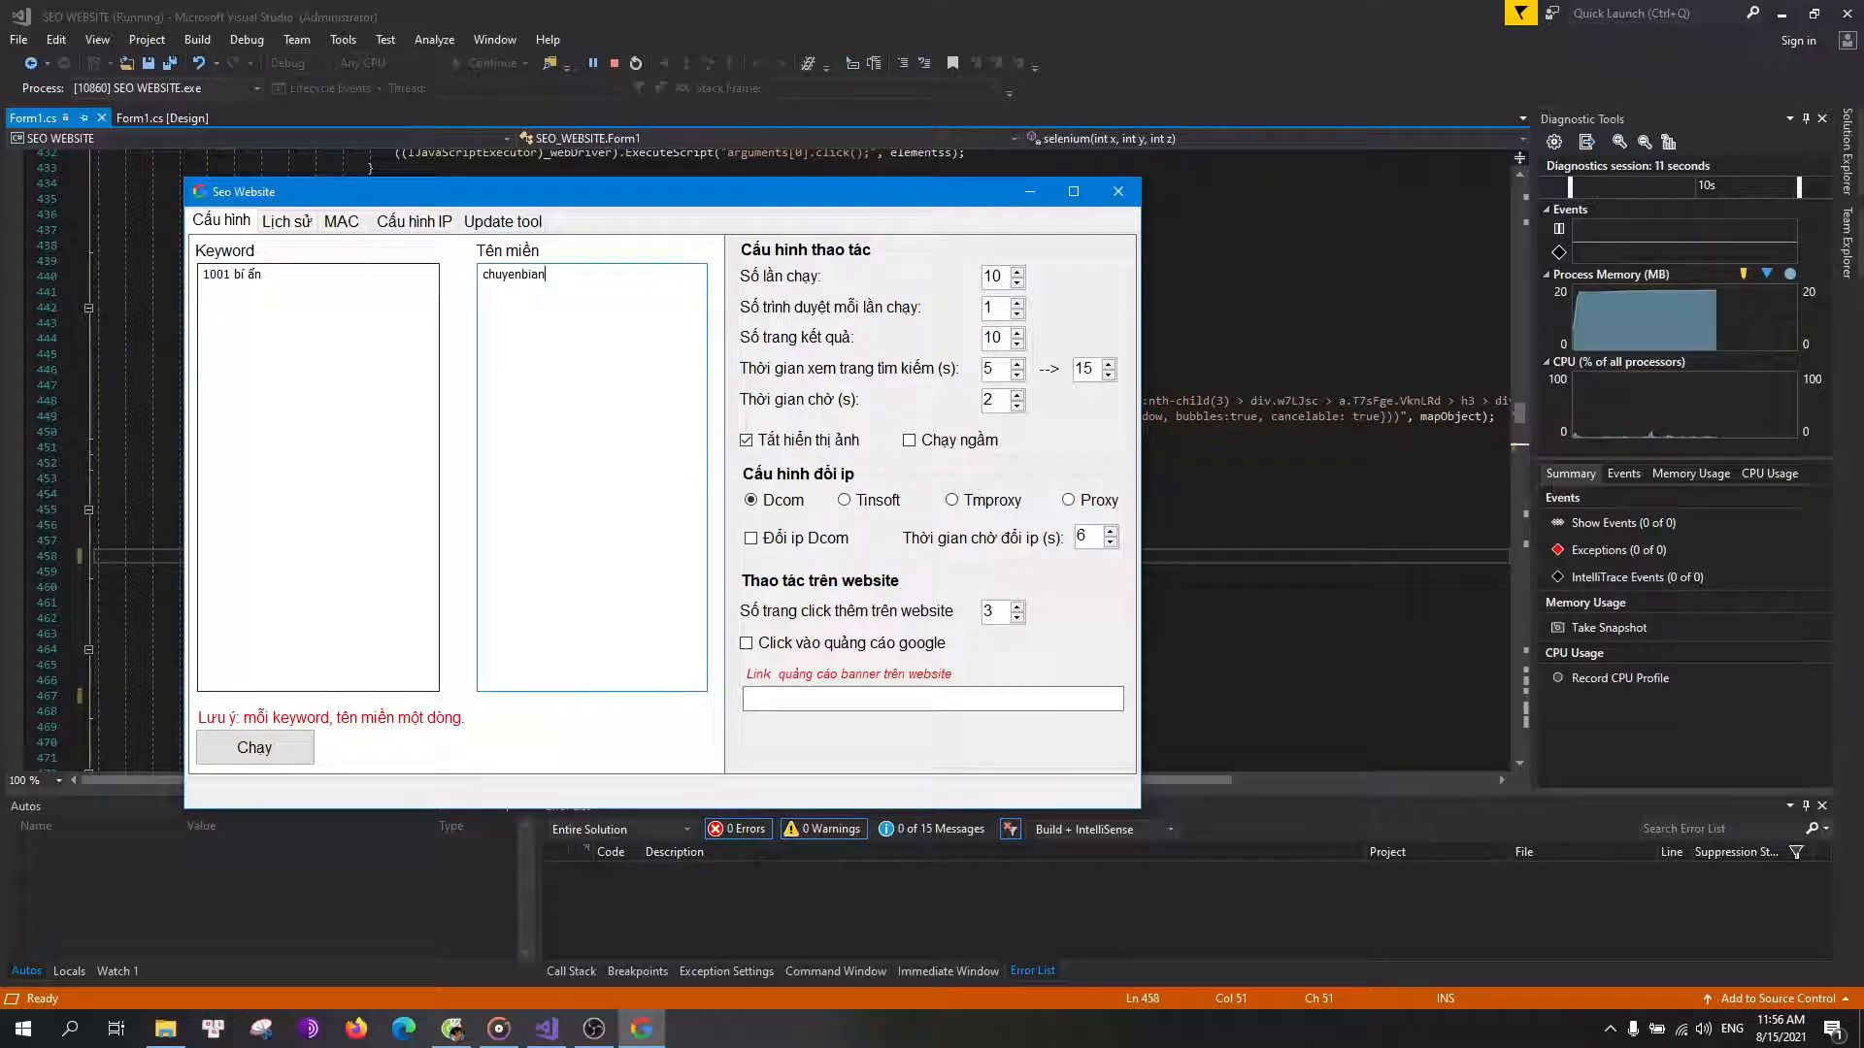
{"action": "type", "text": ".com"}
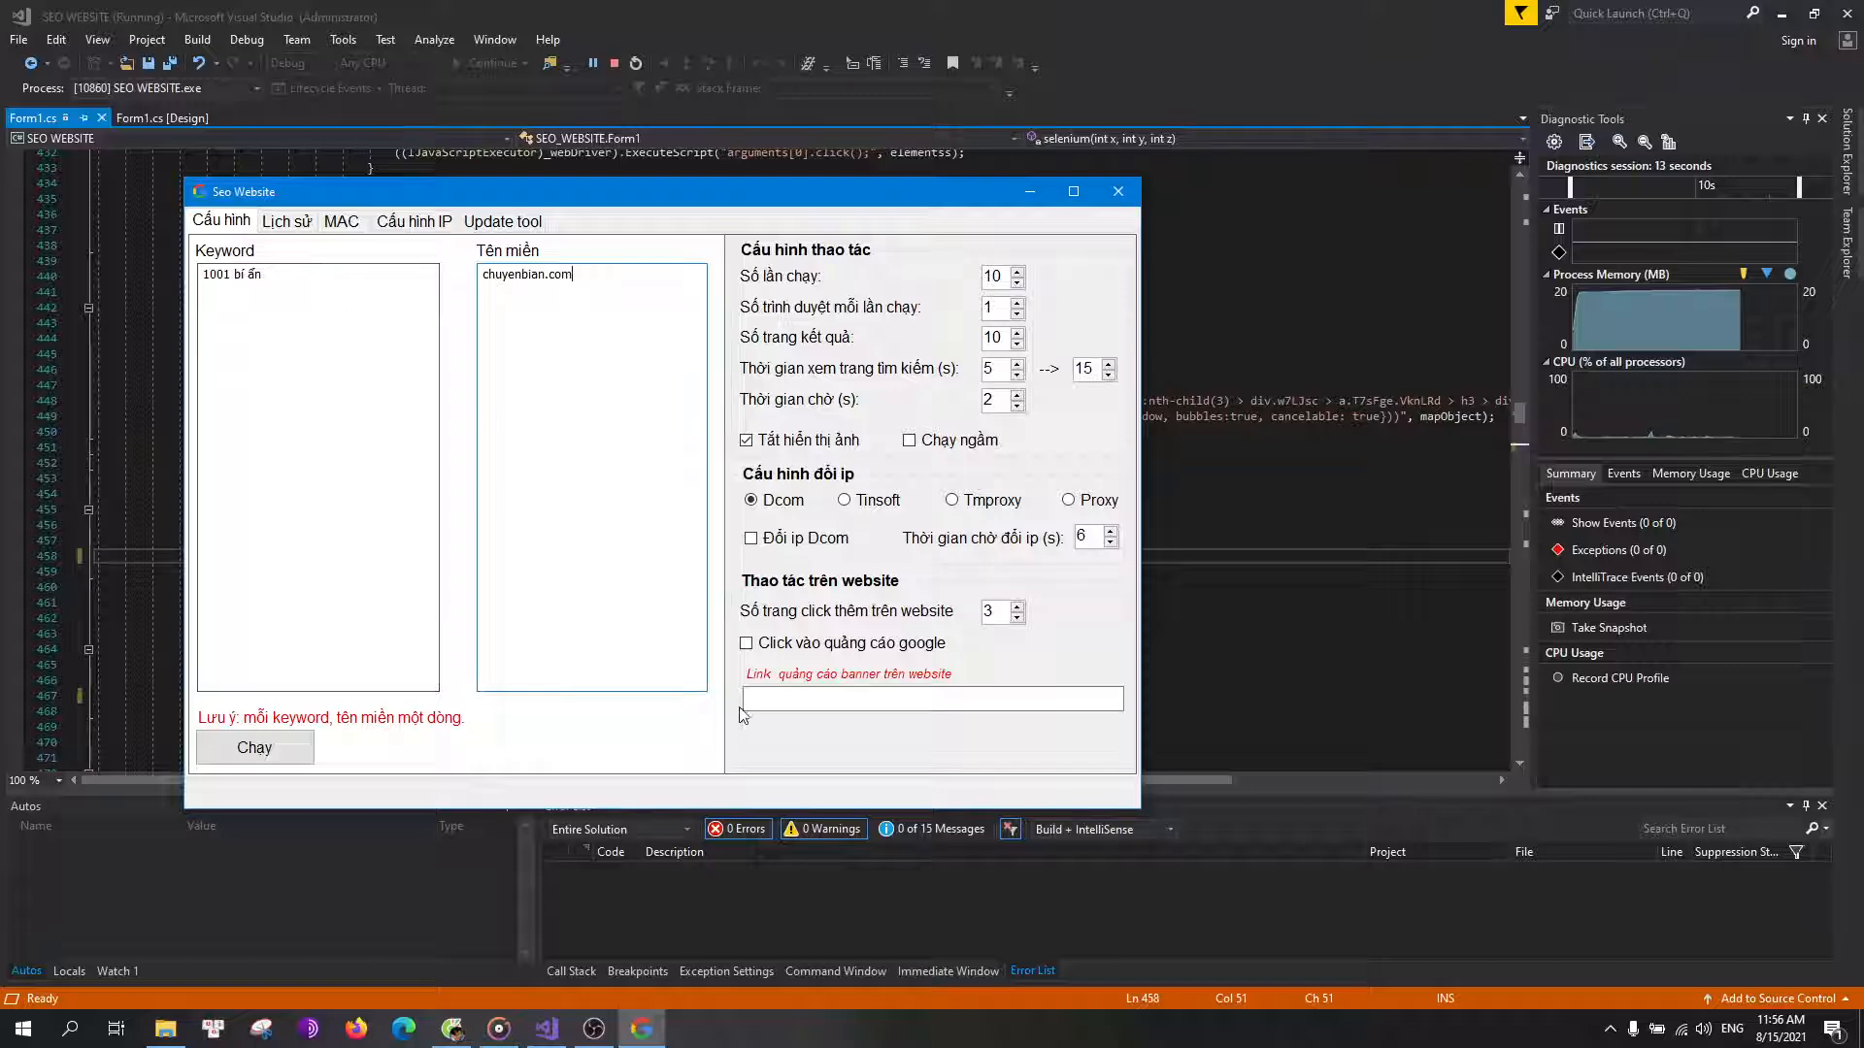
{"action": "left_click", "coordinate": [747, 643]}
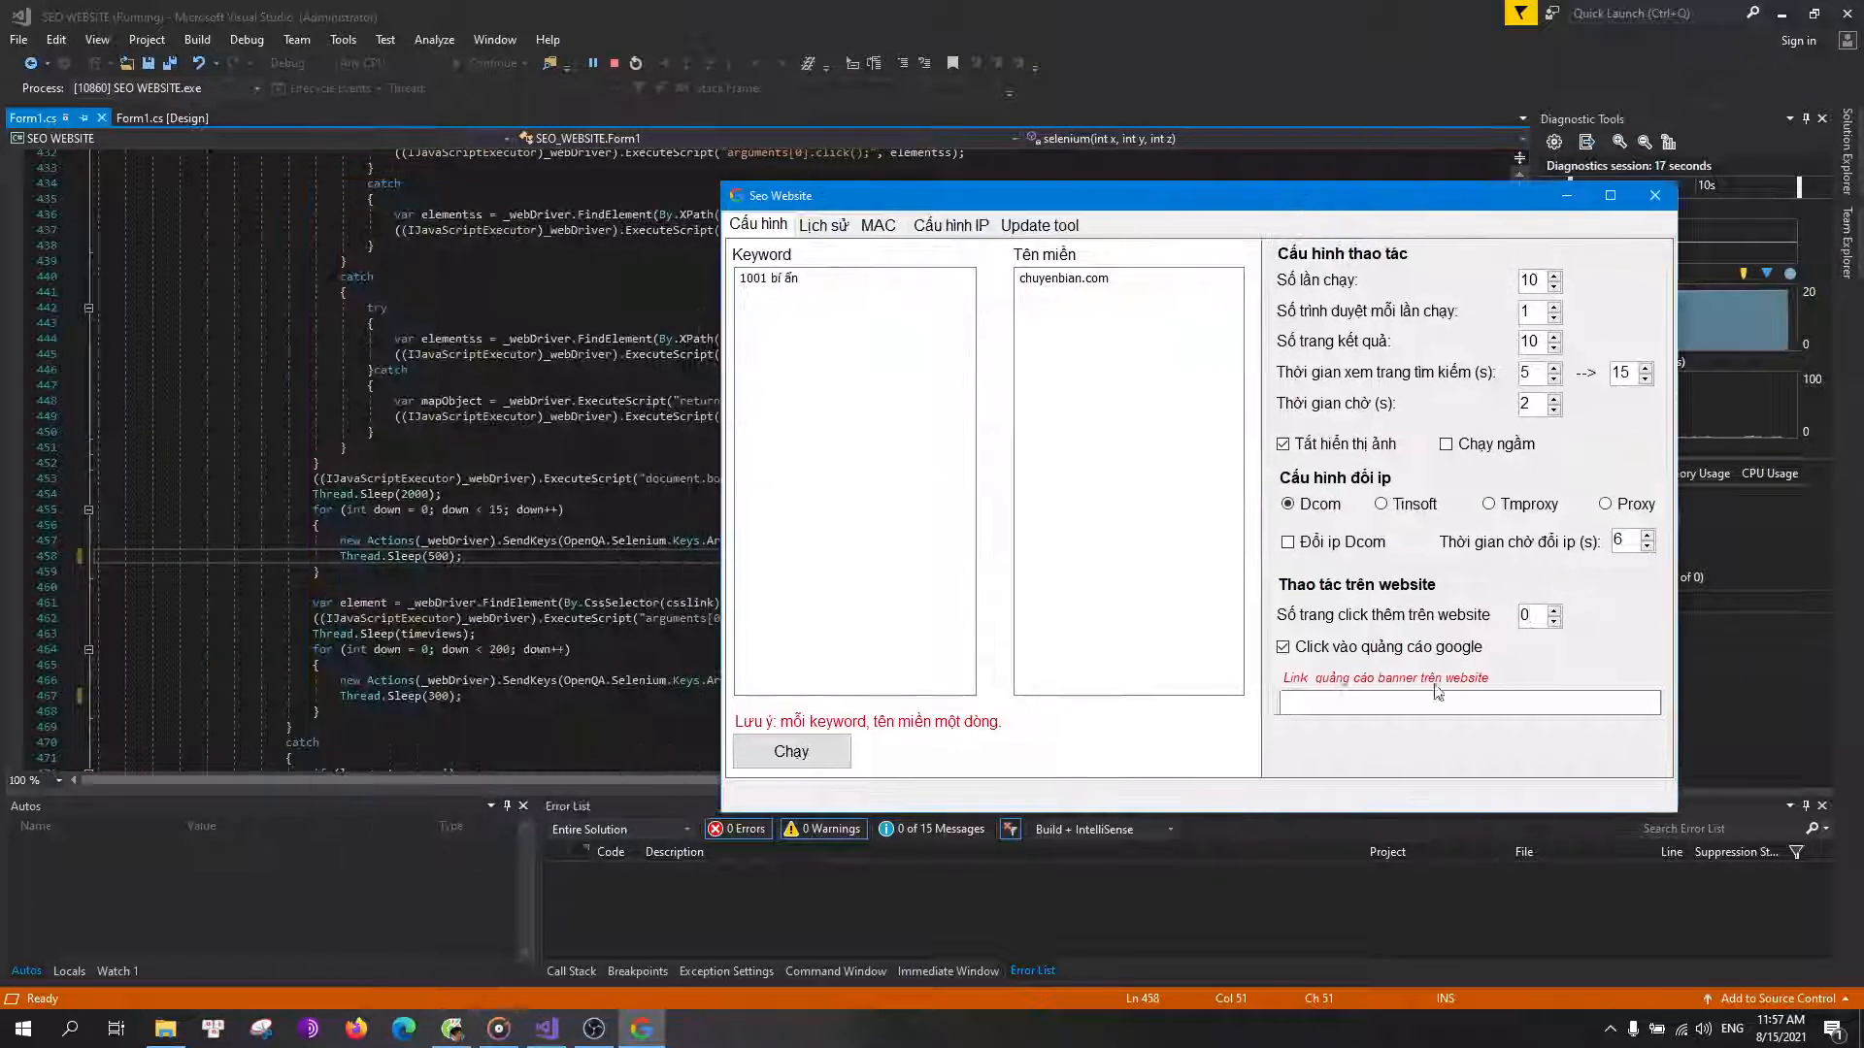
- Start the 10-run automation and turn off Tắt hiển thị ảnh so images load
{"action": "left_click", "coordinate": [790, 751]}
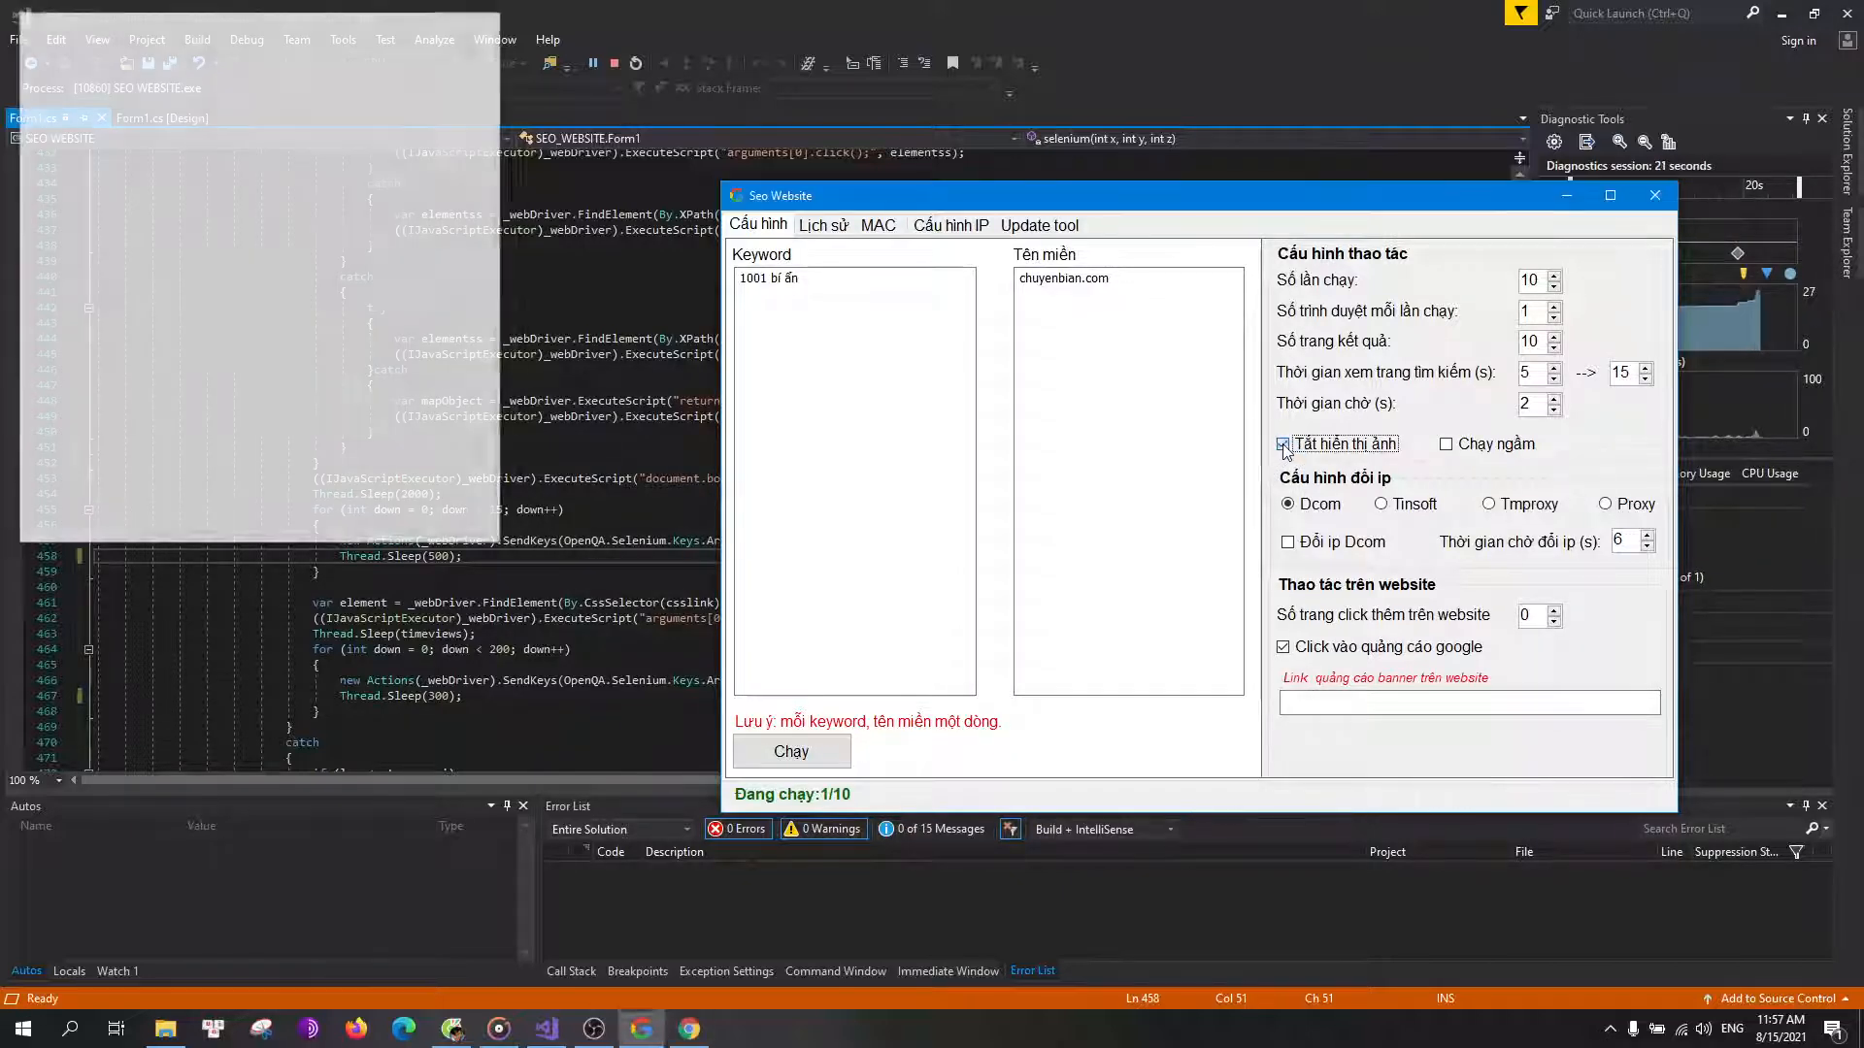
{"action": "left_click", "coordinate": [1285, 444]}
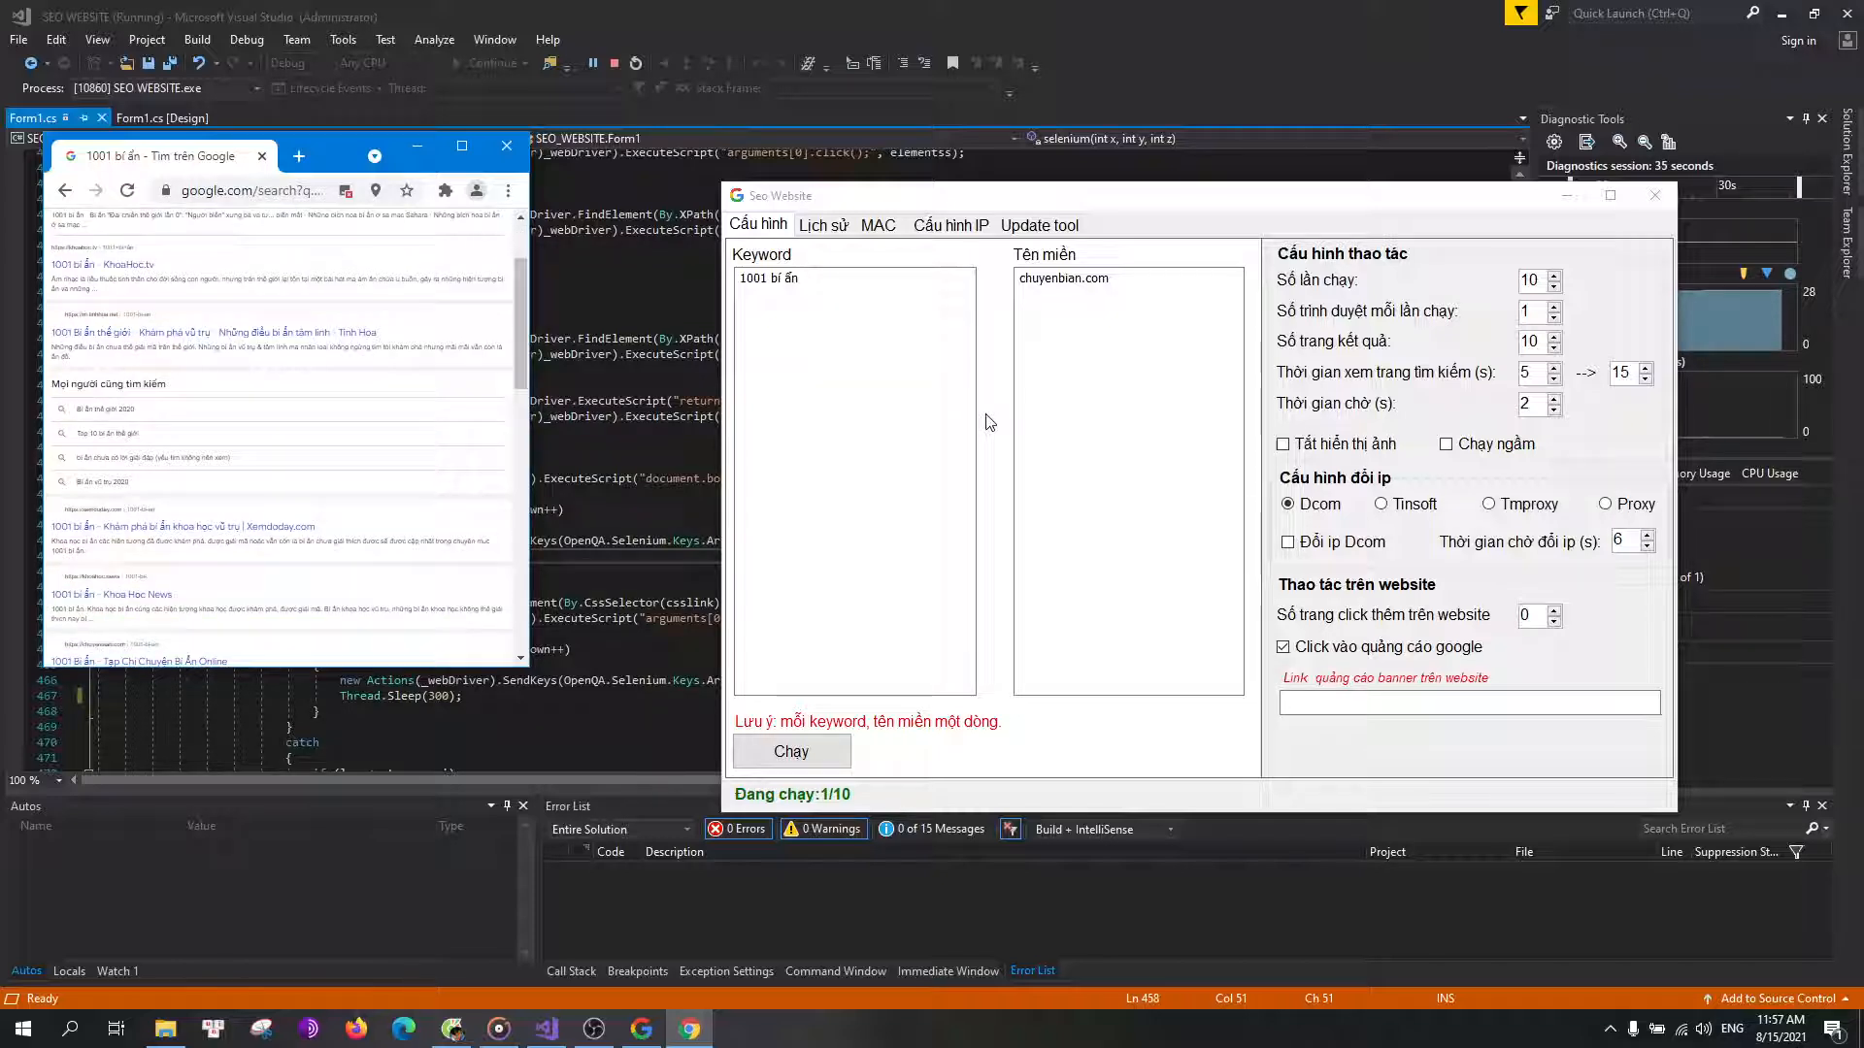
- Scroll the 1001 bí ẩn Google results while the tool opens the chuyenbian.com result
{"action": "scroll", "scroll_direction": "down", "scroll_amount": 3}
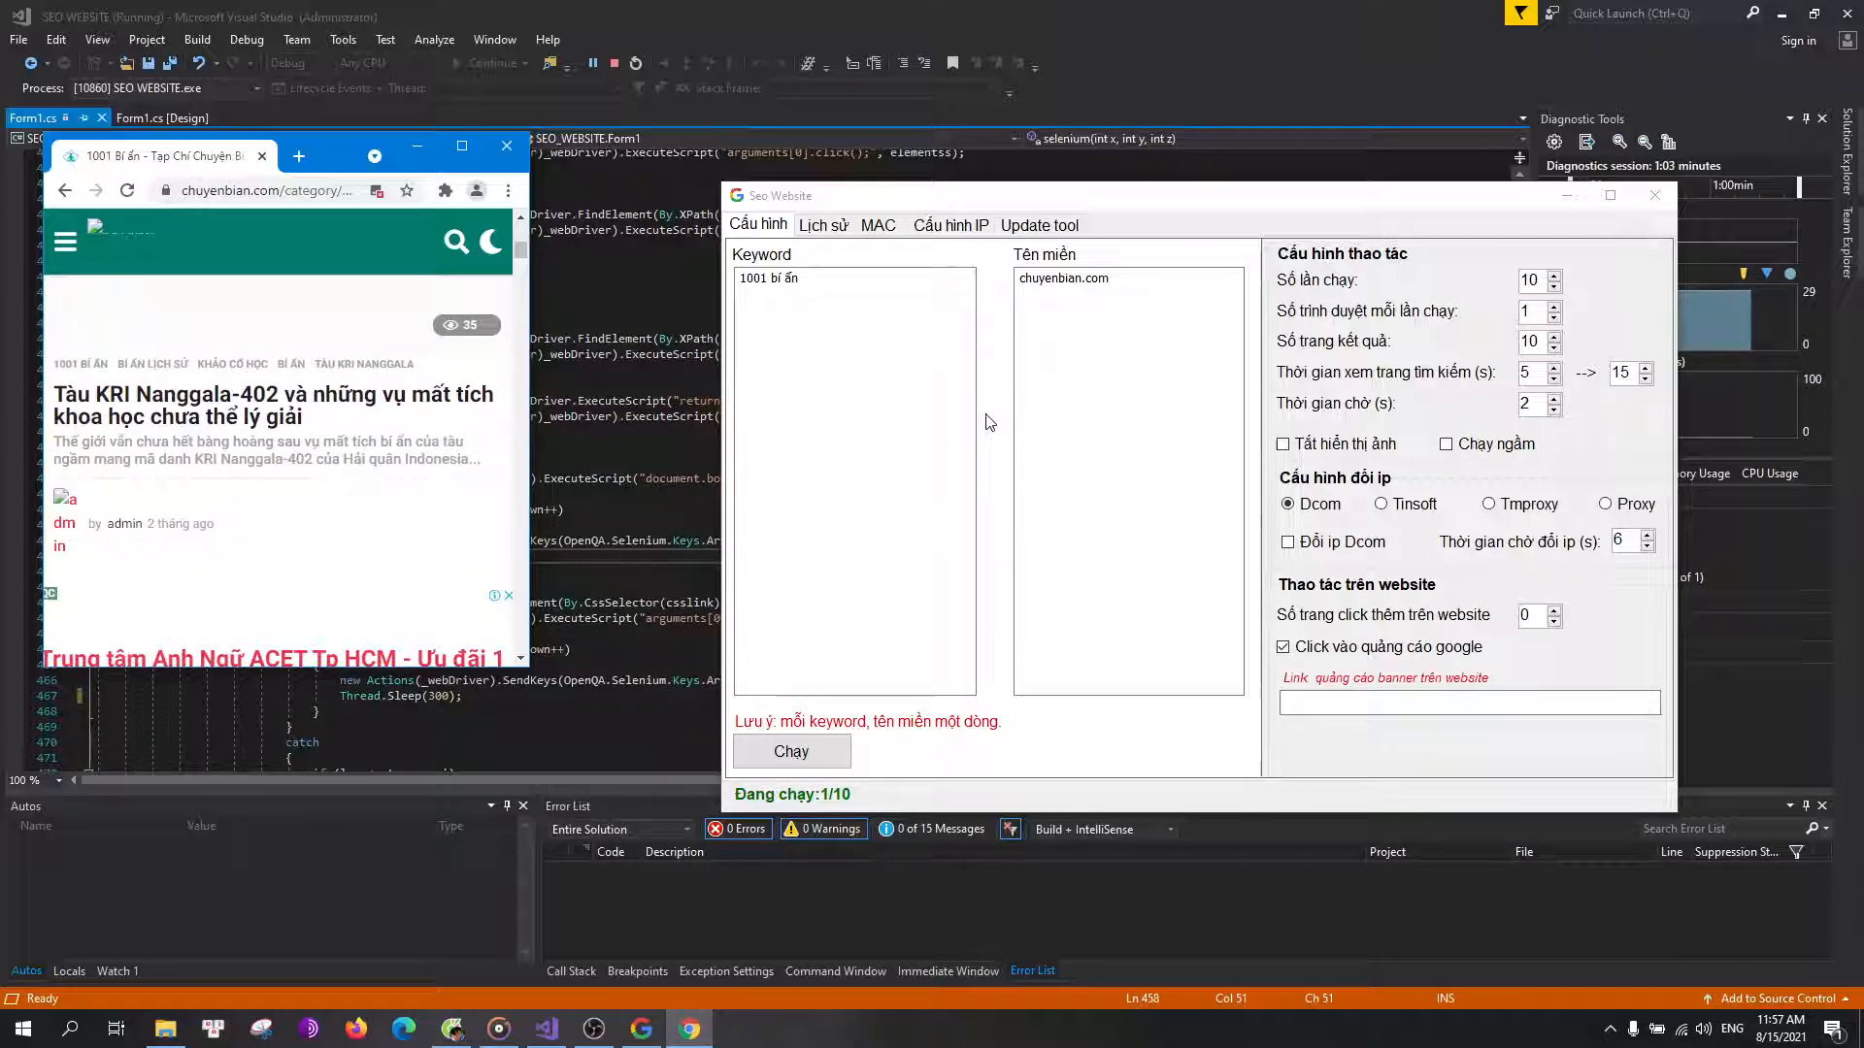
- Scroll the chuyenbian.com article and move the SEO Website window left beside the browser
{"action": "scroll", "scroll_direction": "down", "scroll_amount": 3}
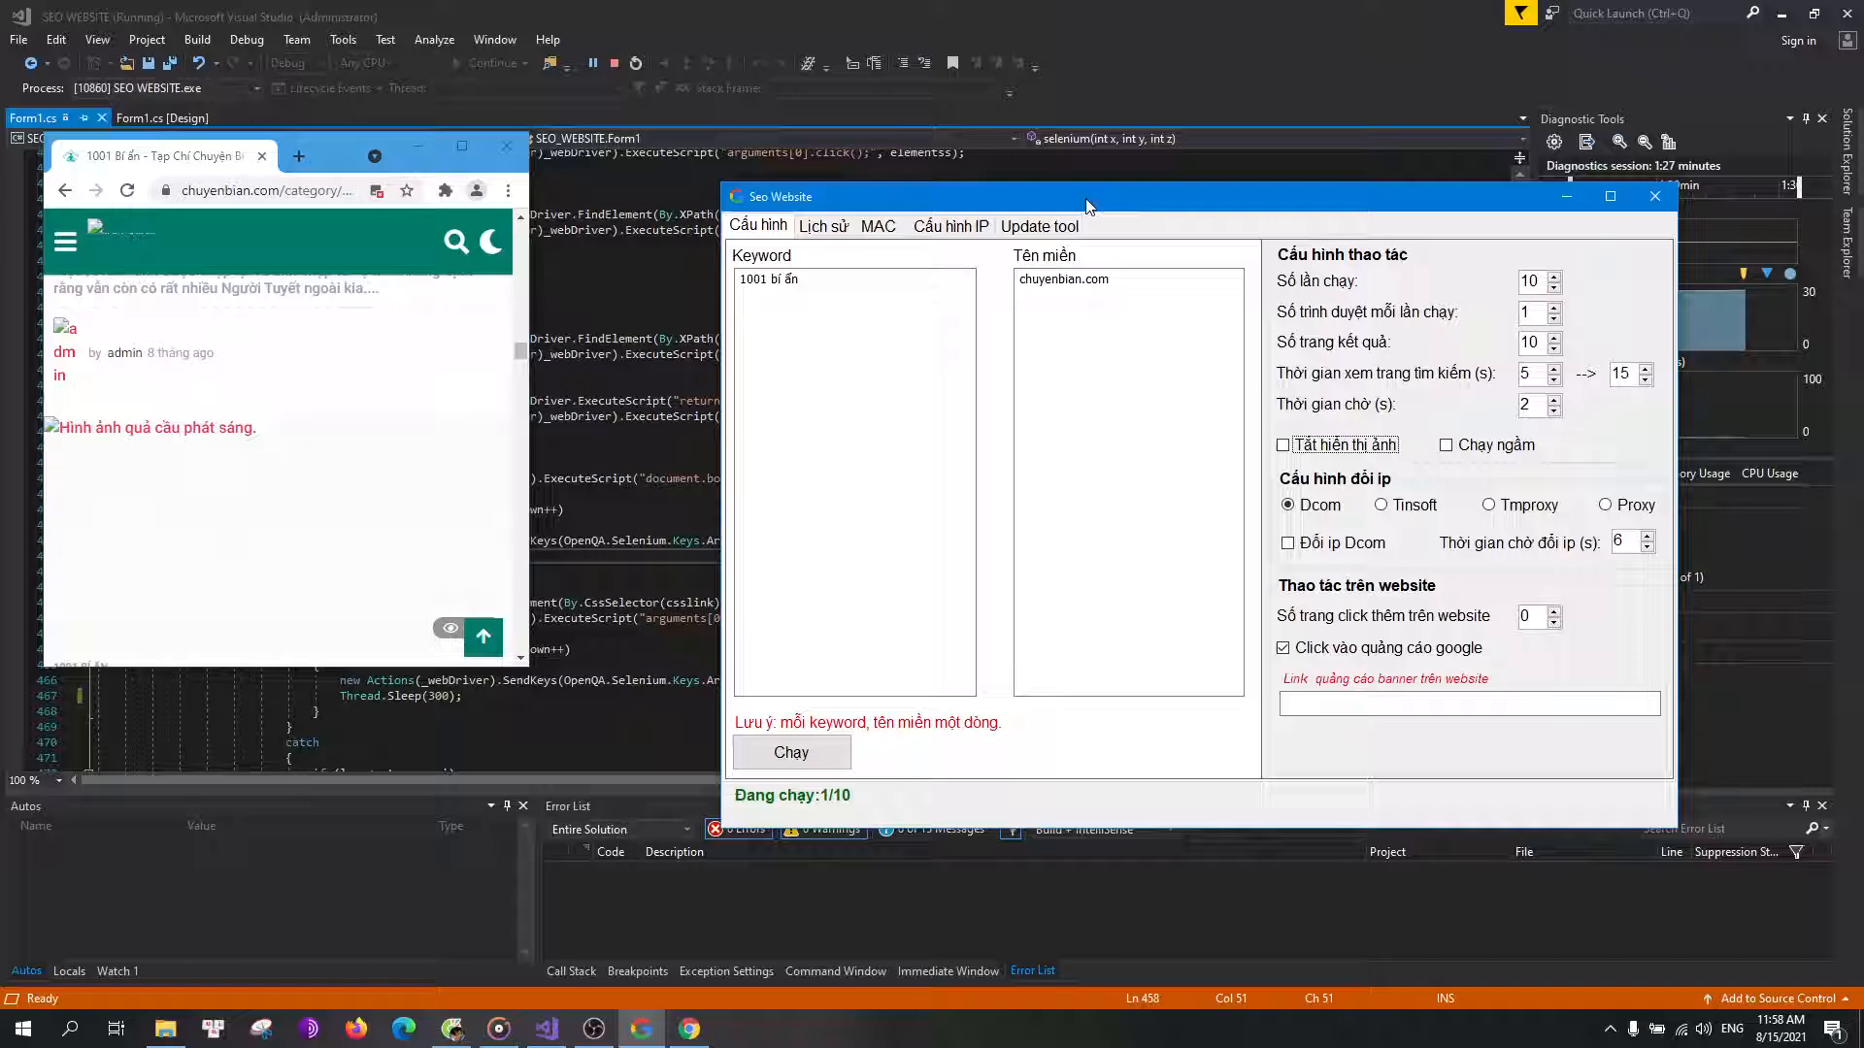
{"action": "left_click_drag", "start_coordinate": [1081, 197], "coordinate": [951, 129]}
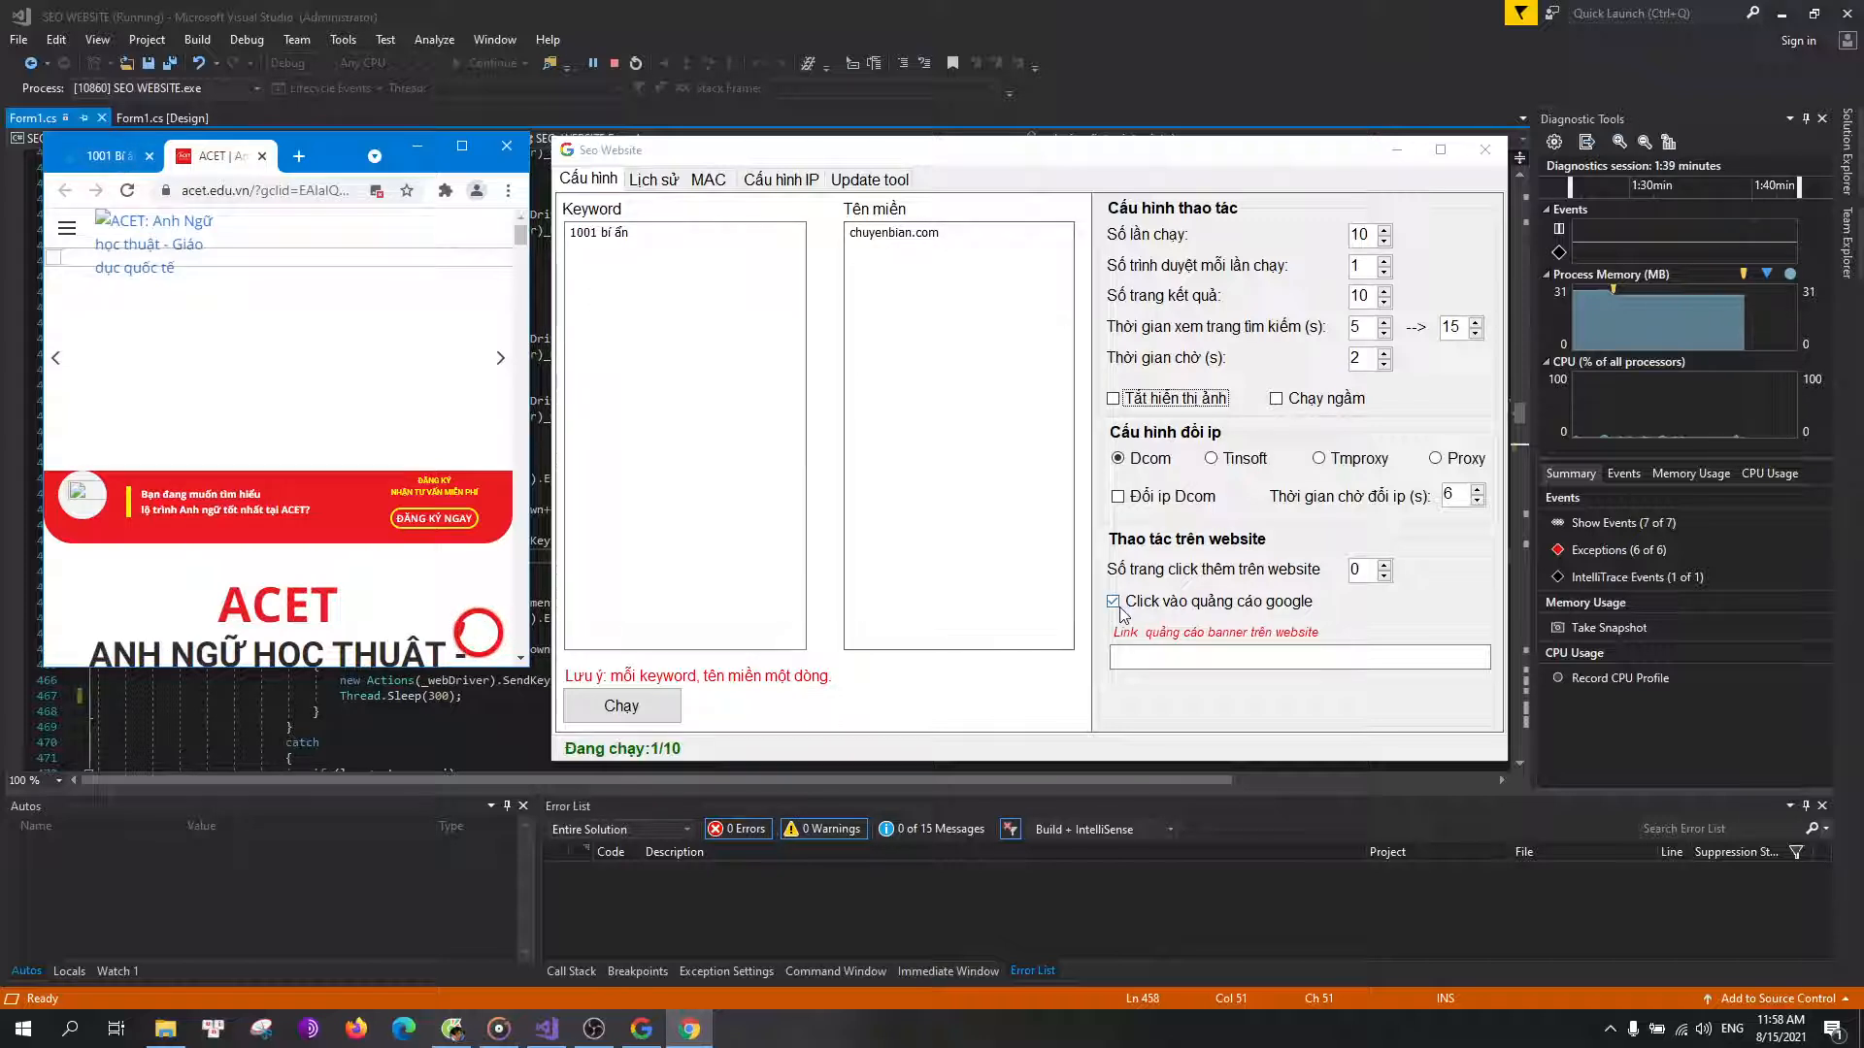
- Toggle Click vào quảng cáo google off and back on as run 2 starts
{"action": "left_click", "coordinate": [1113, 602]}
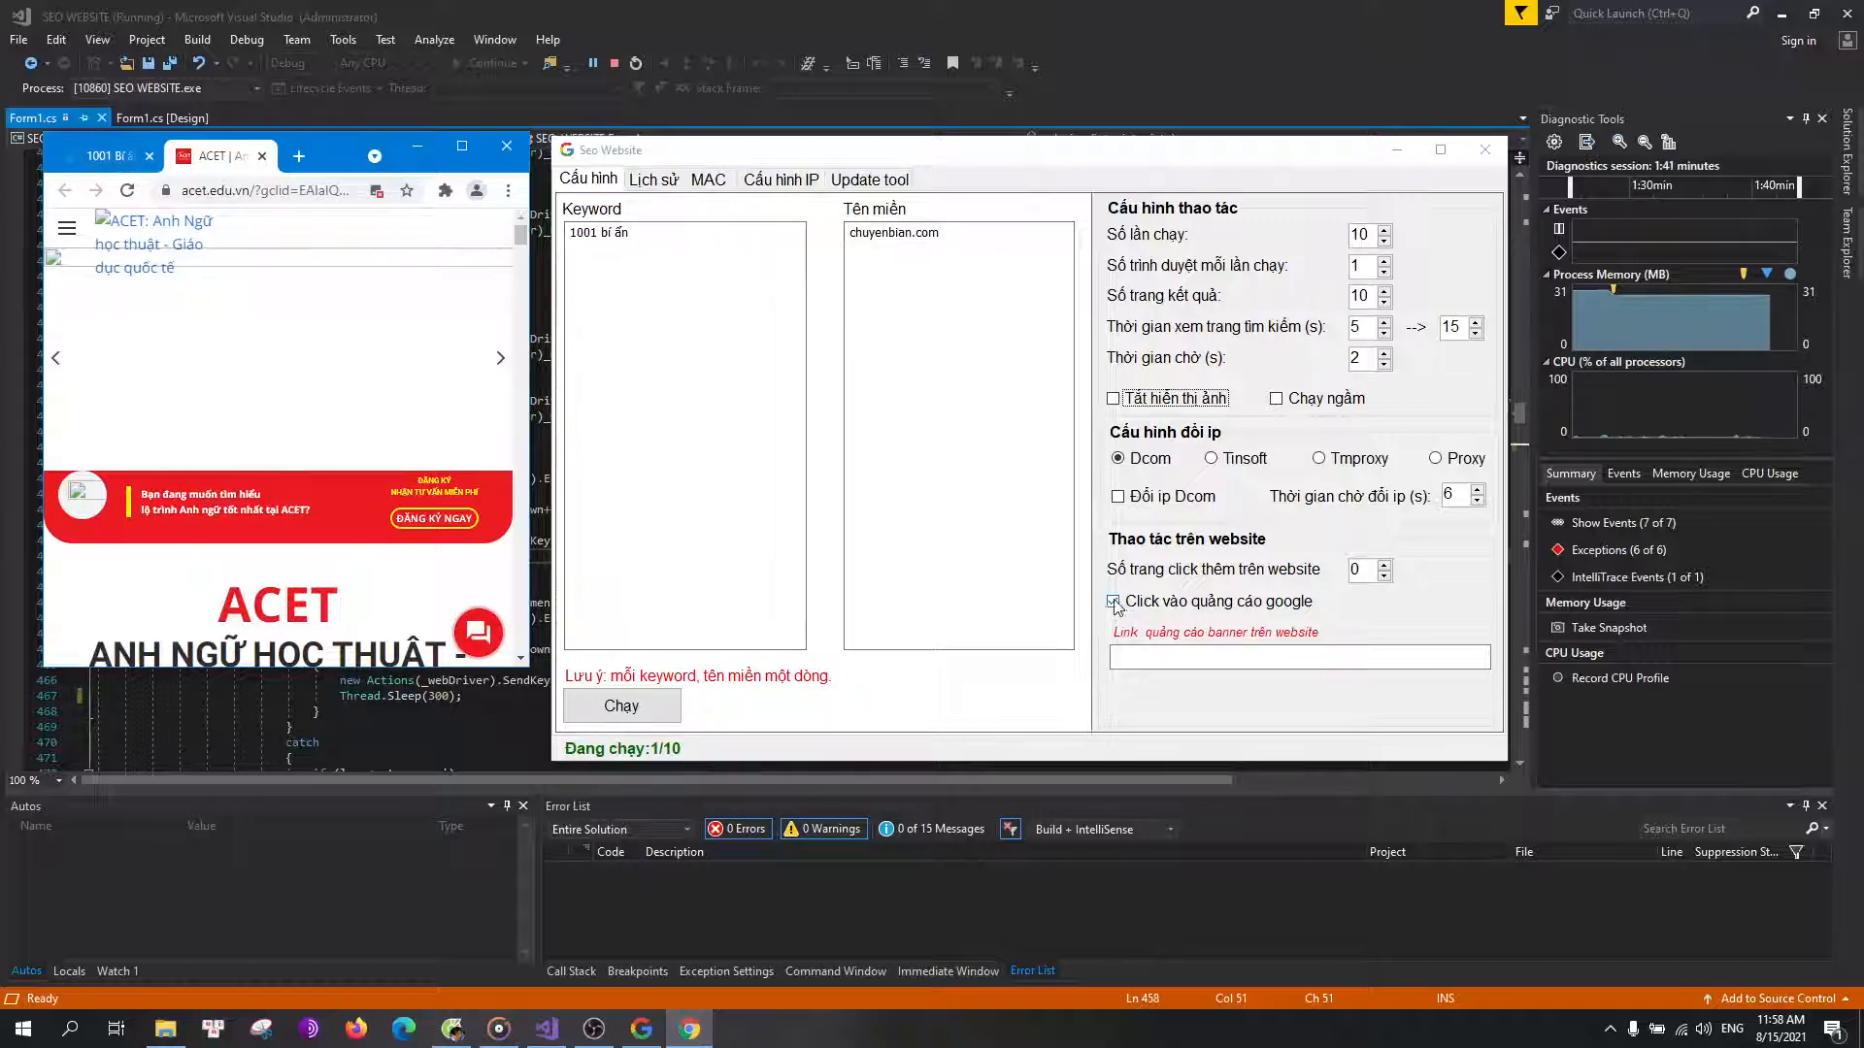
{"action": "left_click", "coordinate": [1113, 602]}
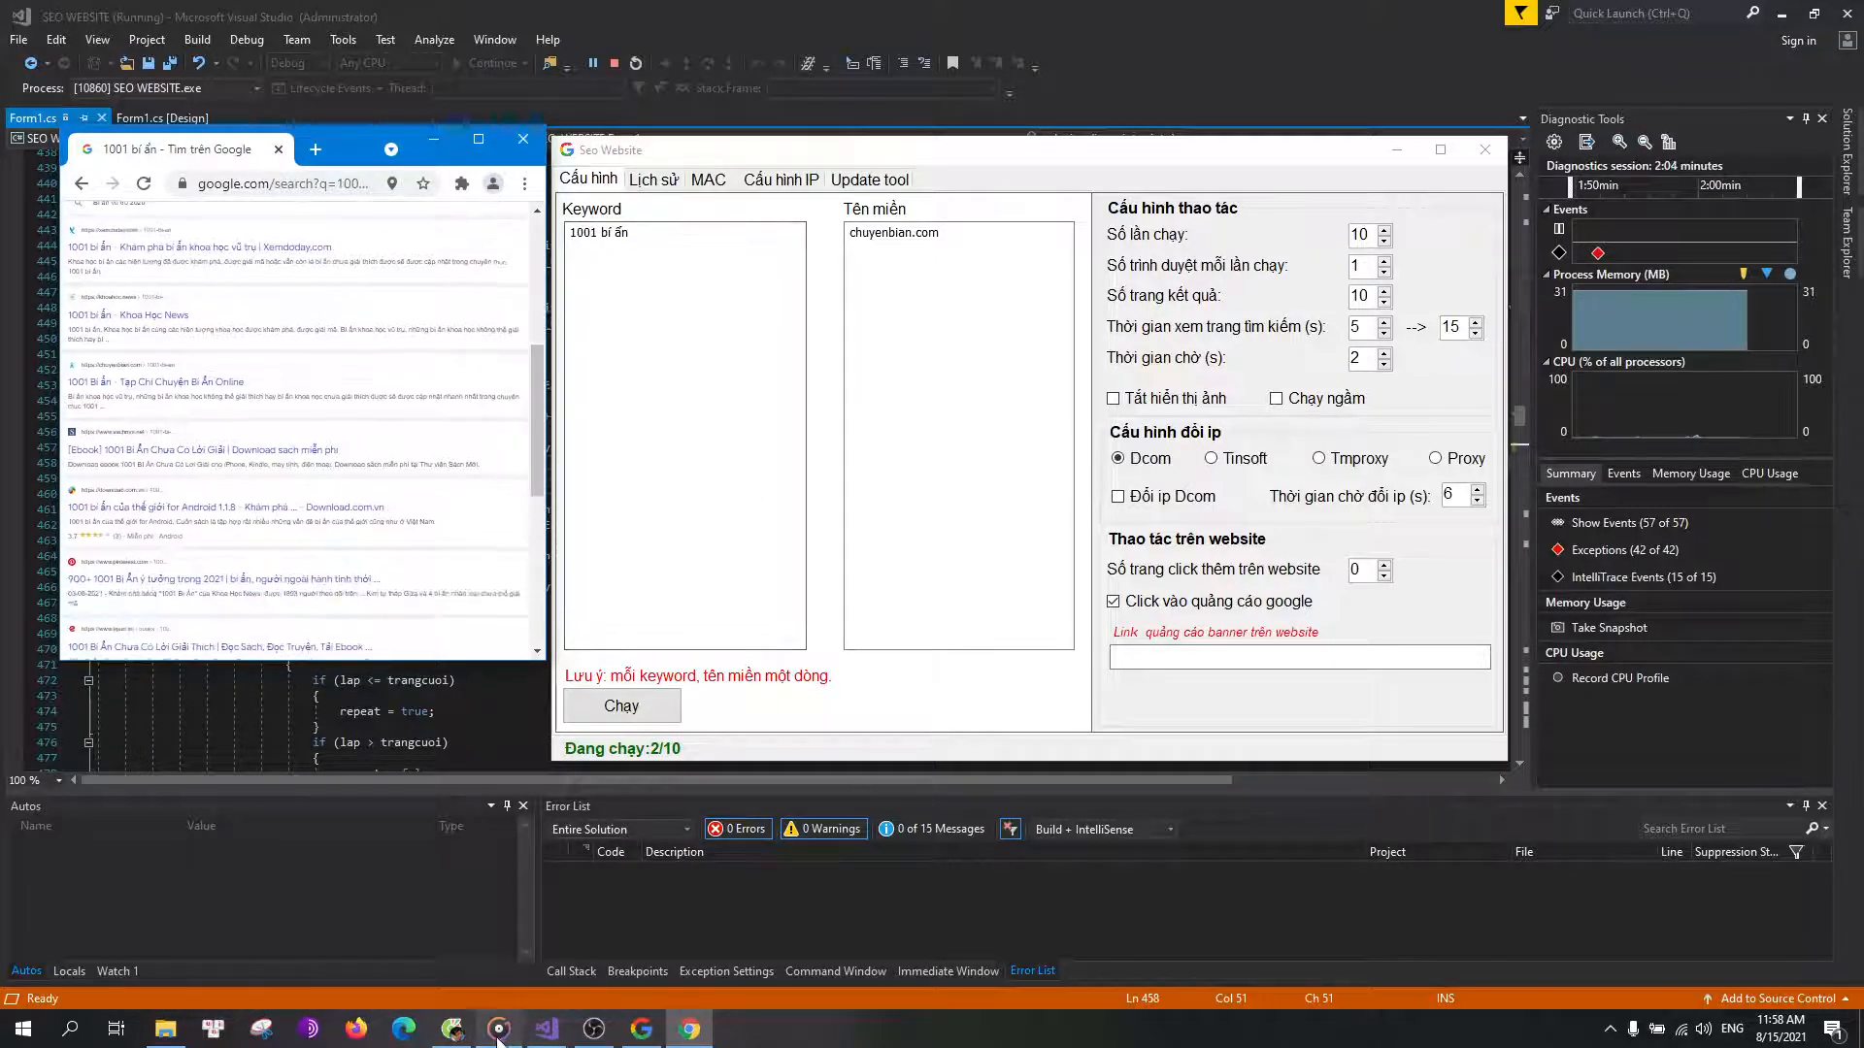
{"action": "mouse_move", "coordinate": [498, 1028]}
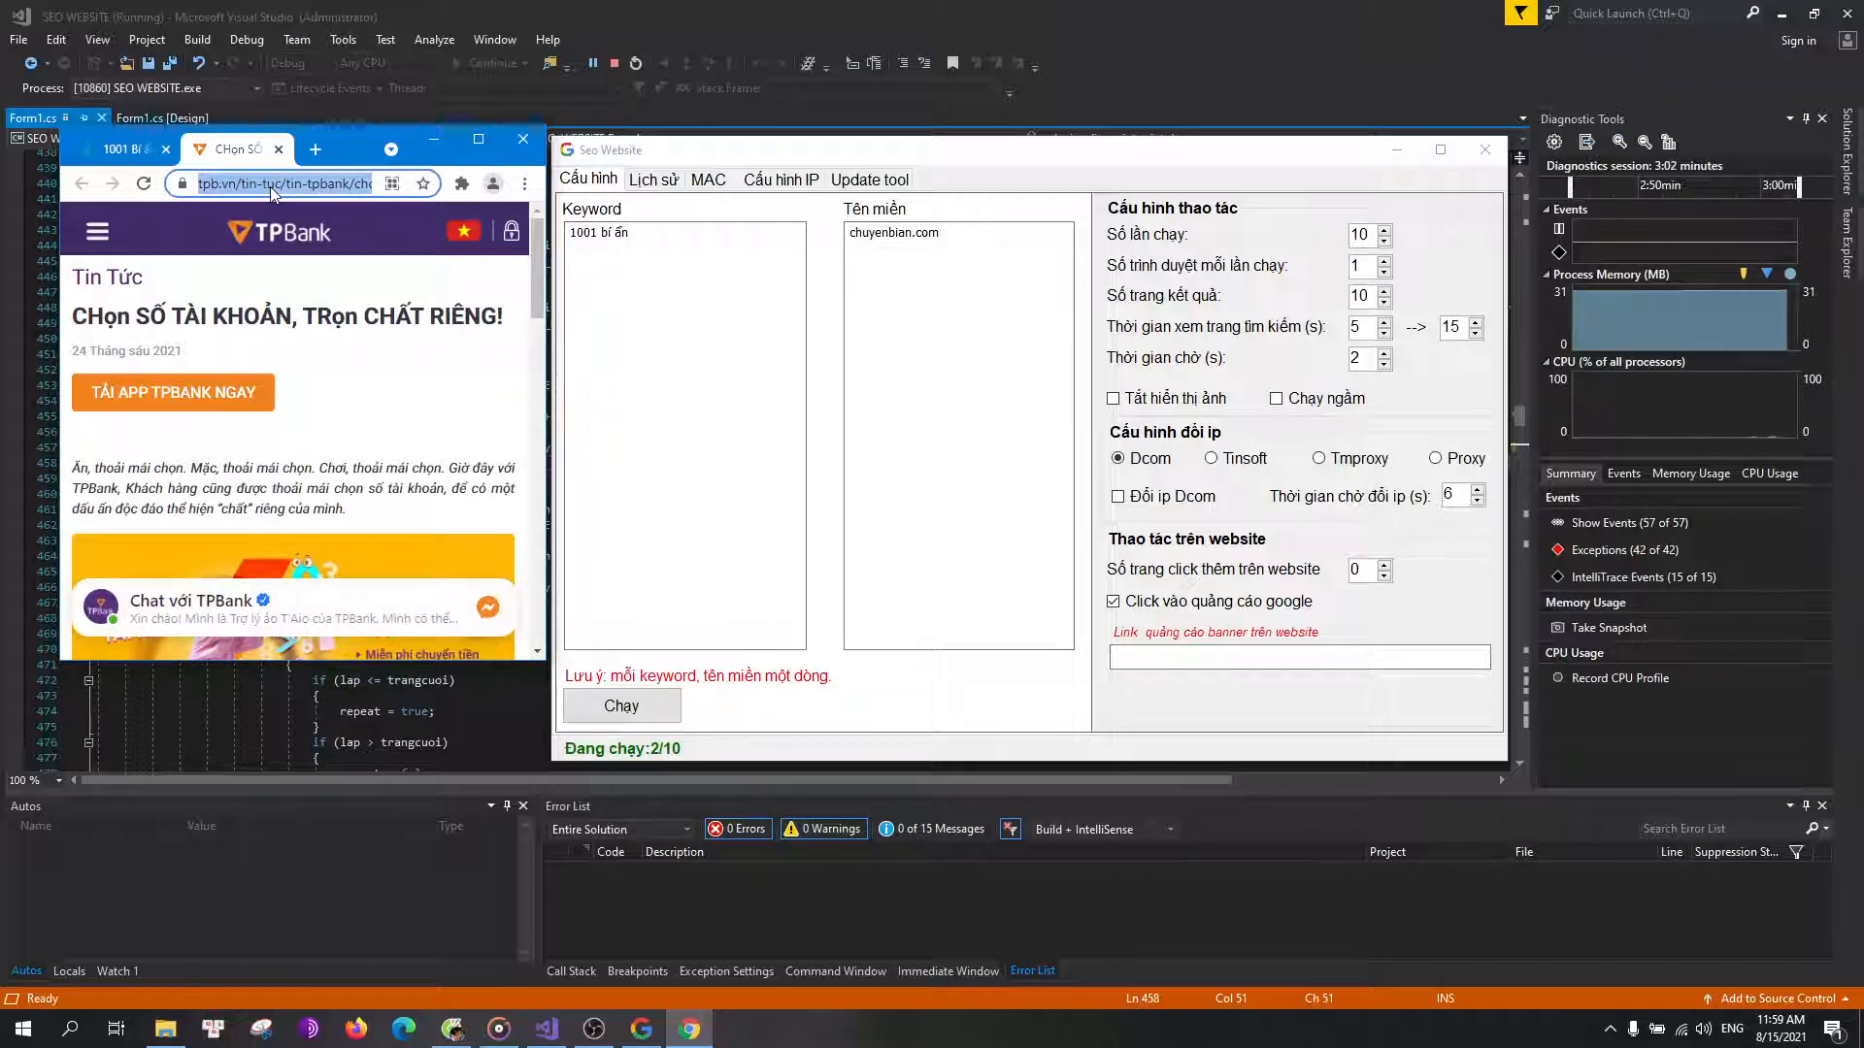
- Type "OK!" into the TPBank tab's address bar as a search
{"action": "type", "text": "OK!"}
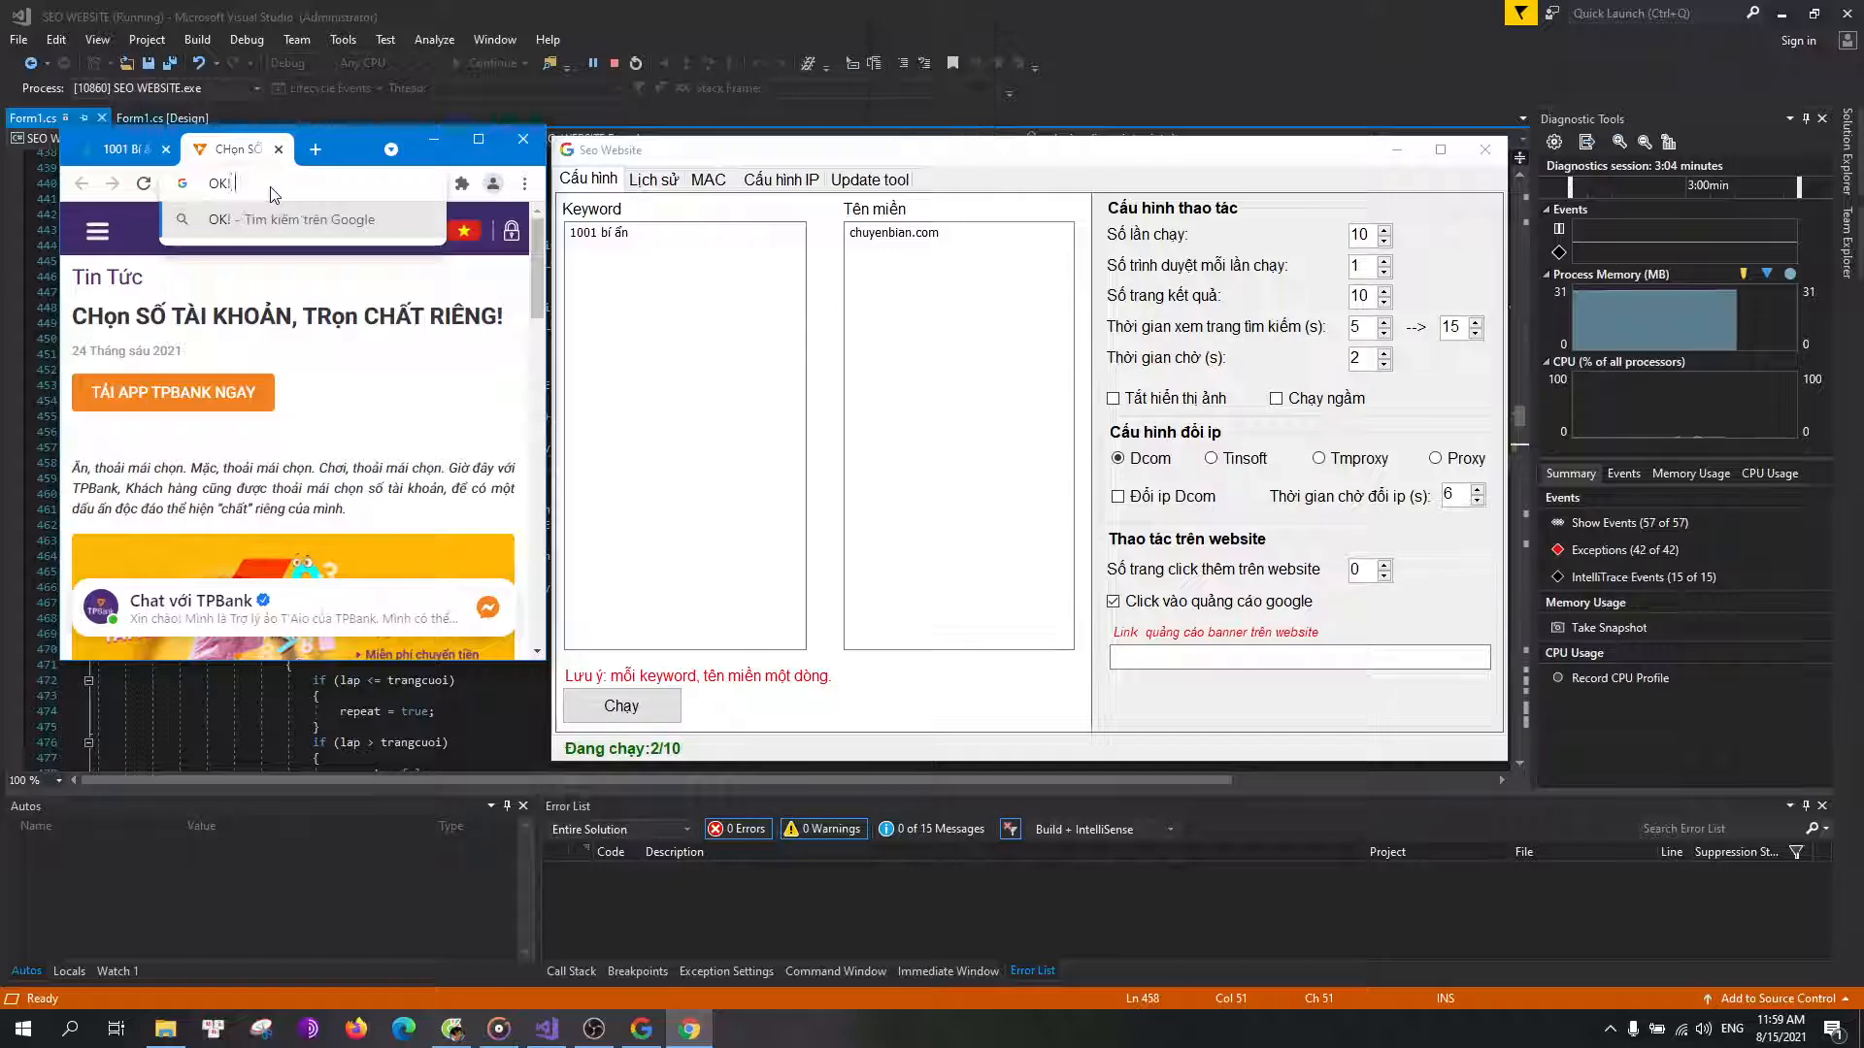